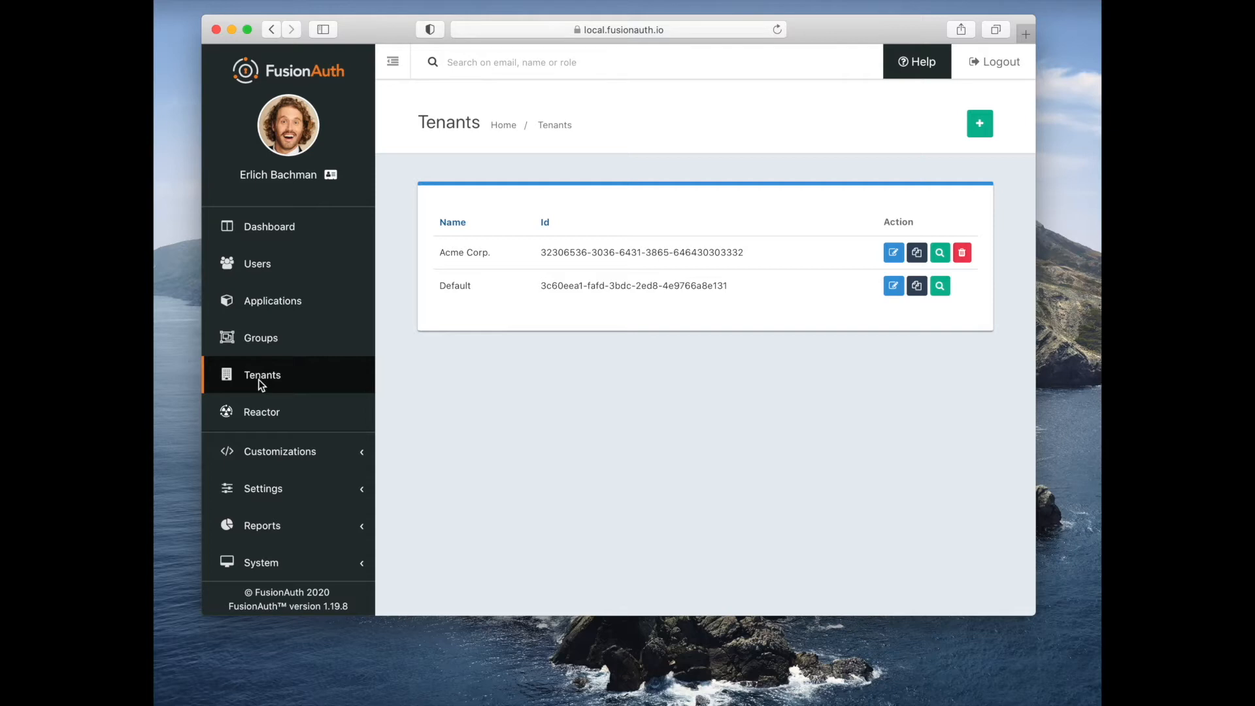
{"action": "mouse_move", "coordinate": [893, 285]}
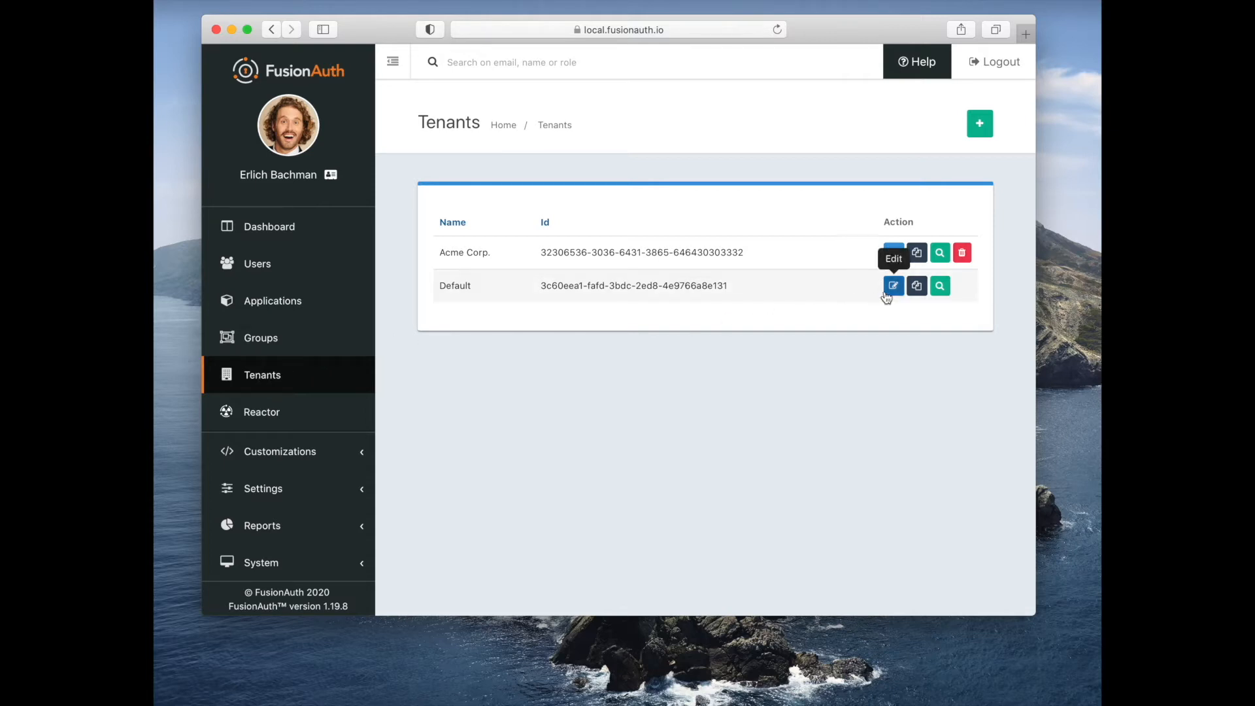
Open the Default tenant's General settings, showing issuer fusionauth.io and the FusionAuth theme.
{"action": "left_click", "coordinate": [893, 286]}
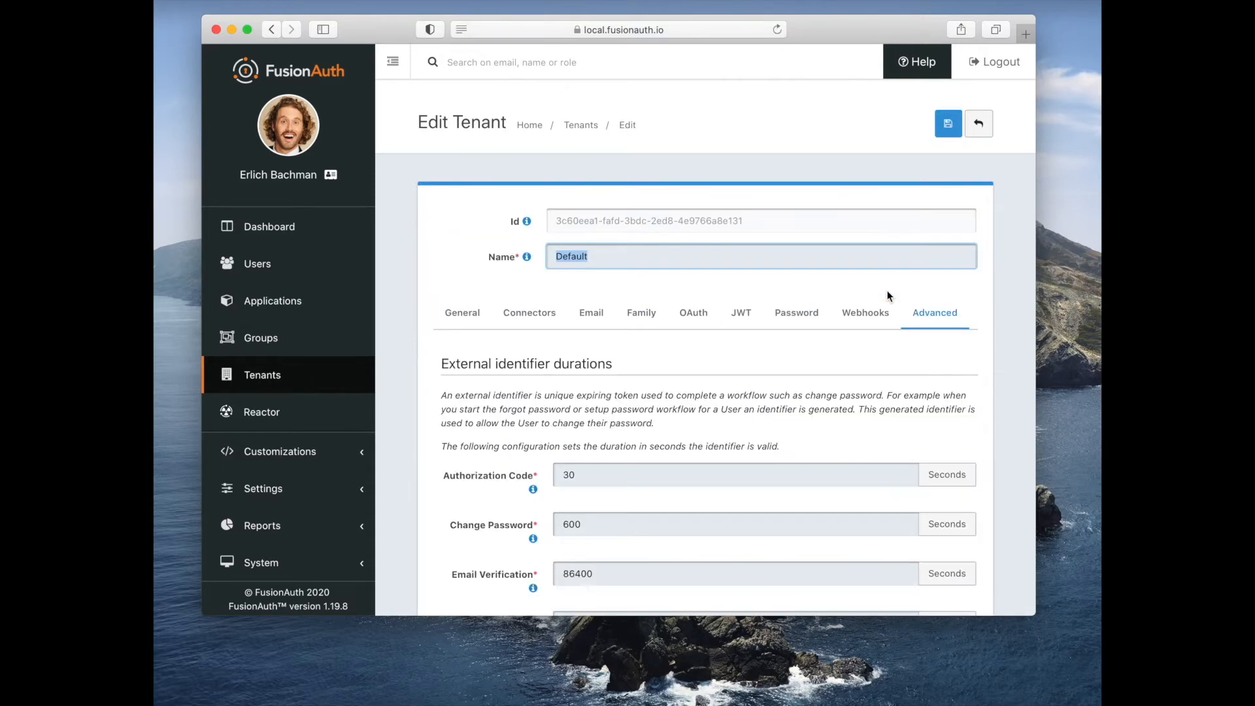
{"action": "left_click", "coordinate": [462, 313]}
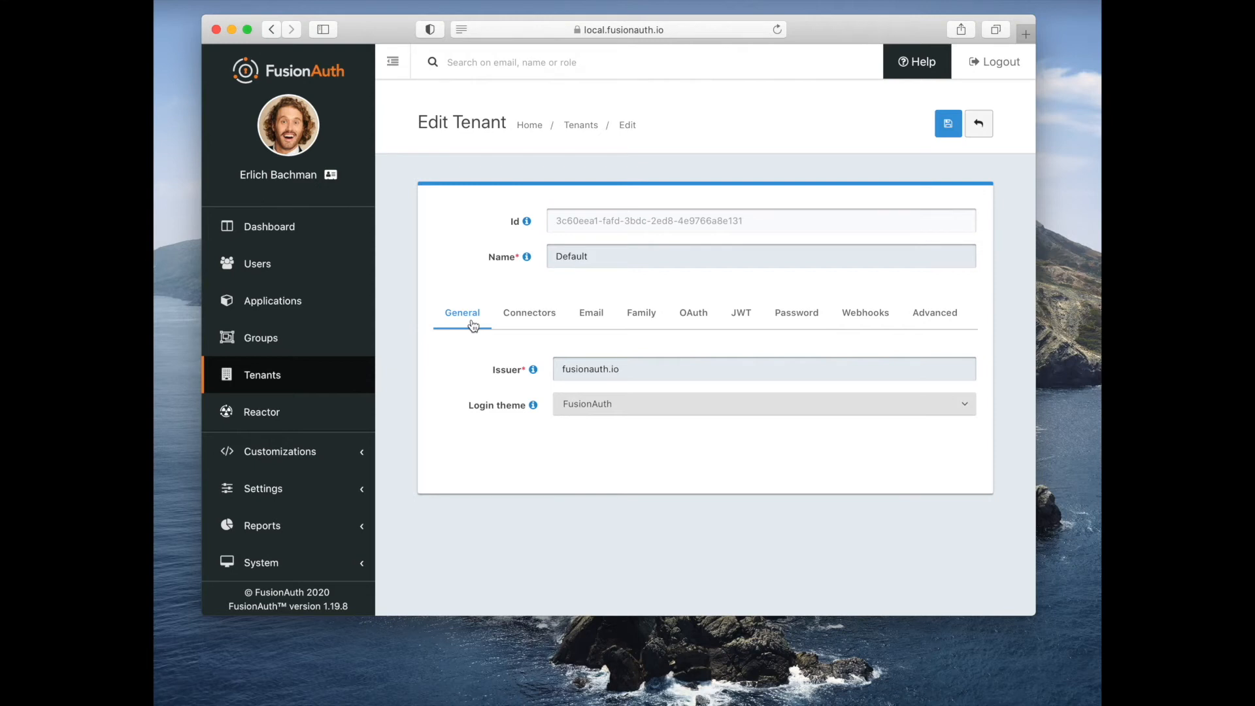
{"action": "mouse_move", "coordinate": [590, 313]}
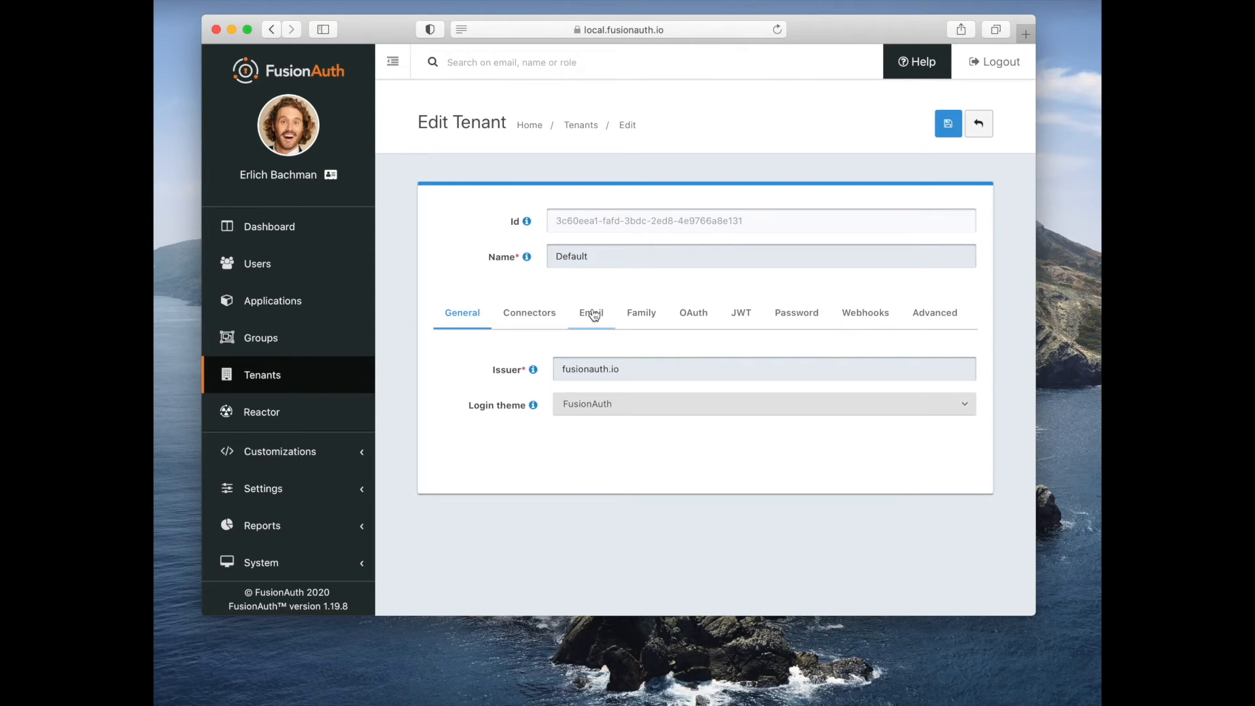
Show the Default tenant's Email settings: SMTP host localhost, port 25, security None.
{"action": "left_click", "coordinate": [591, 312]}
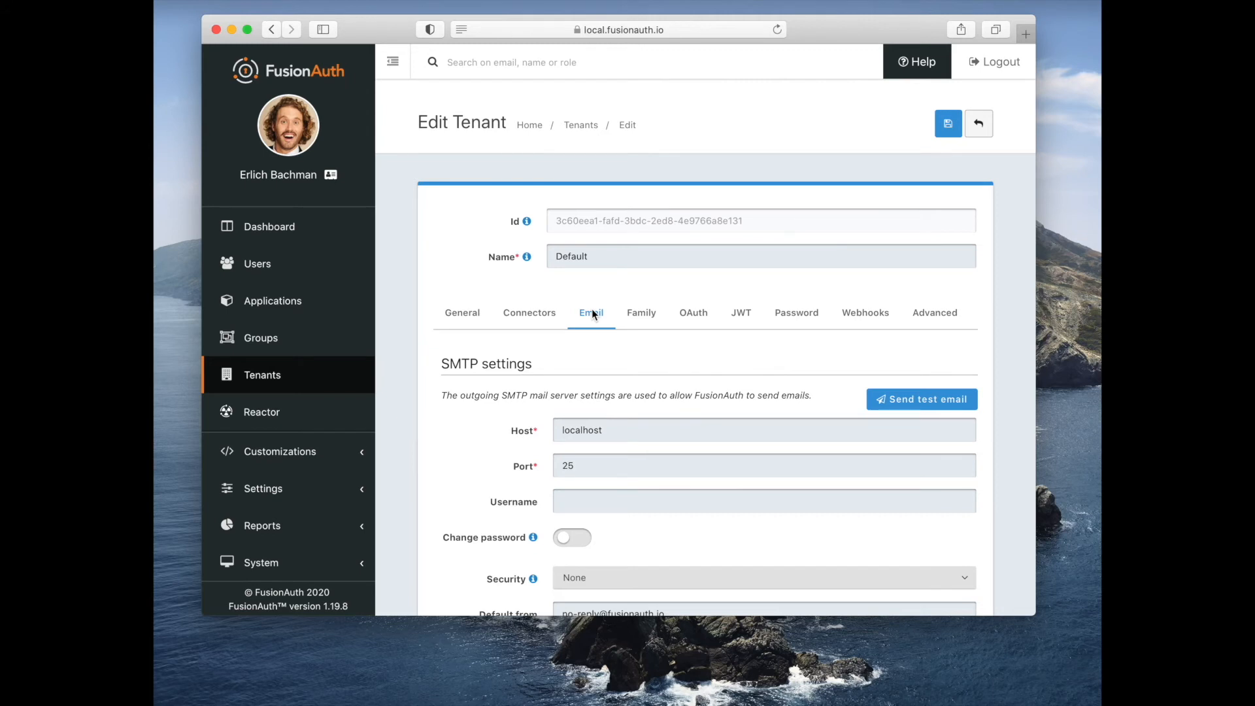
Review the Password rules: failed-authentication action, breached-password detection off, minimum length 8.
{"action": "left_click", "coordinate": [795, 312]}
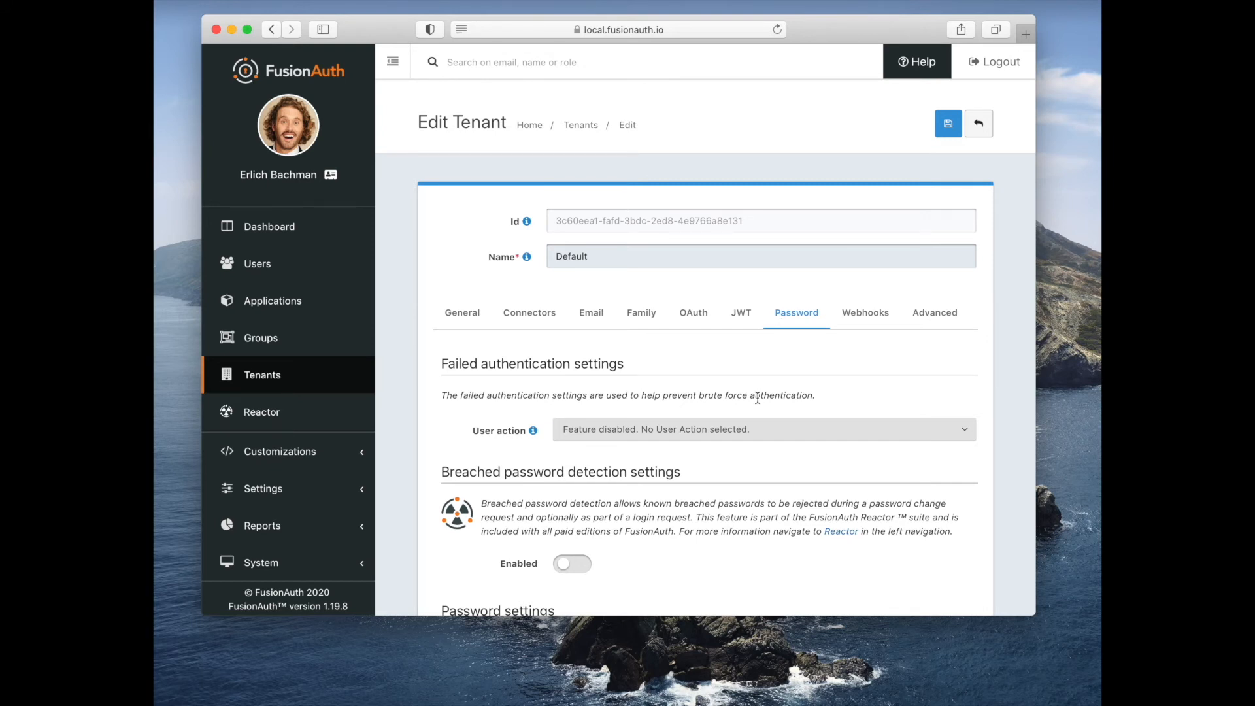
{"action": "scroll", "scroll_direction": "down", "scroll_amount": 3}
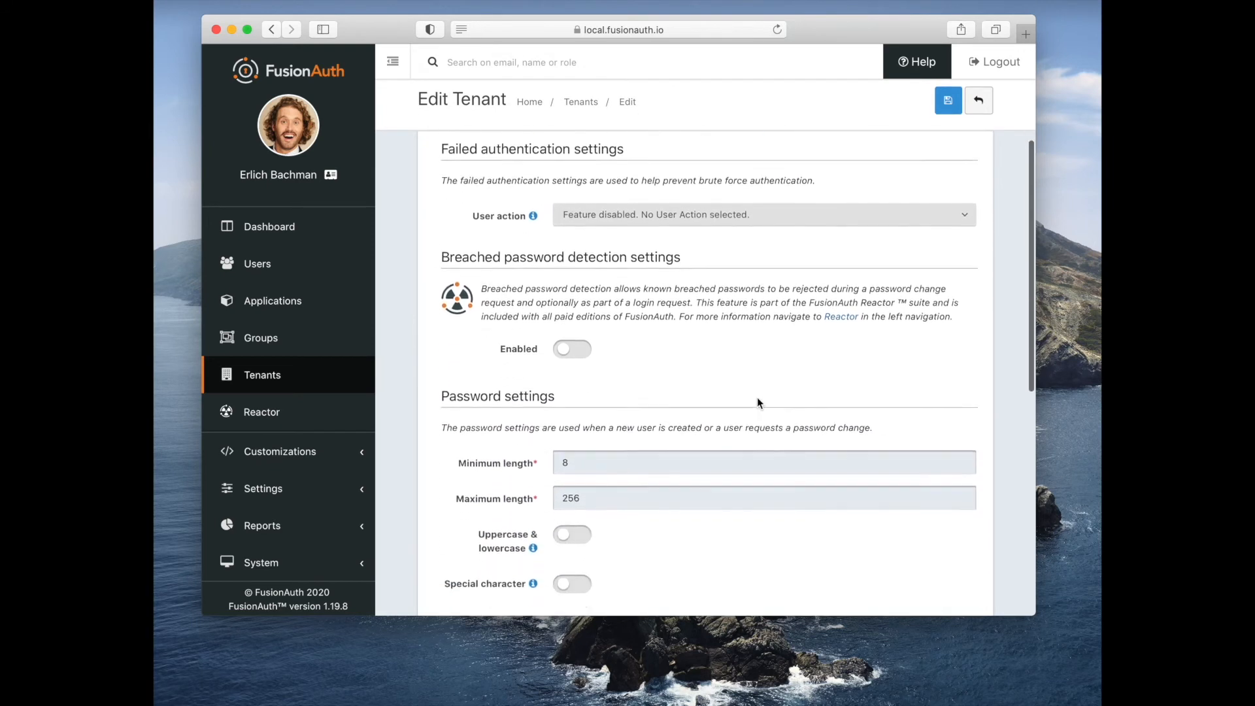
{"action": "scroll", "scroll_direction": "down", "scroll_amount": 3}
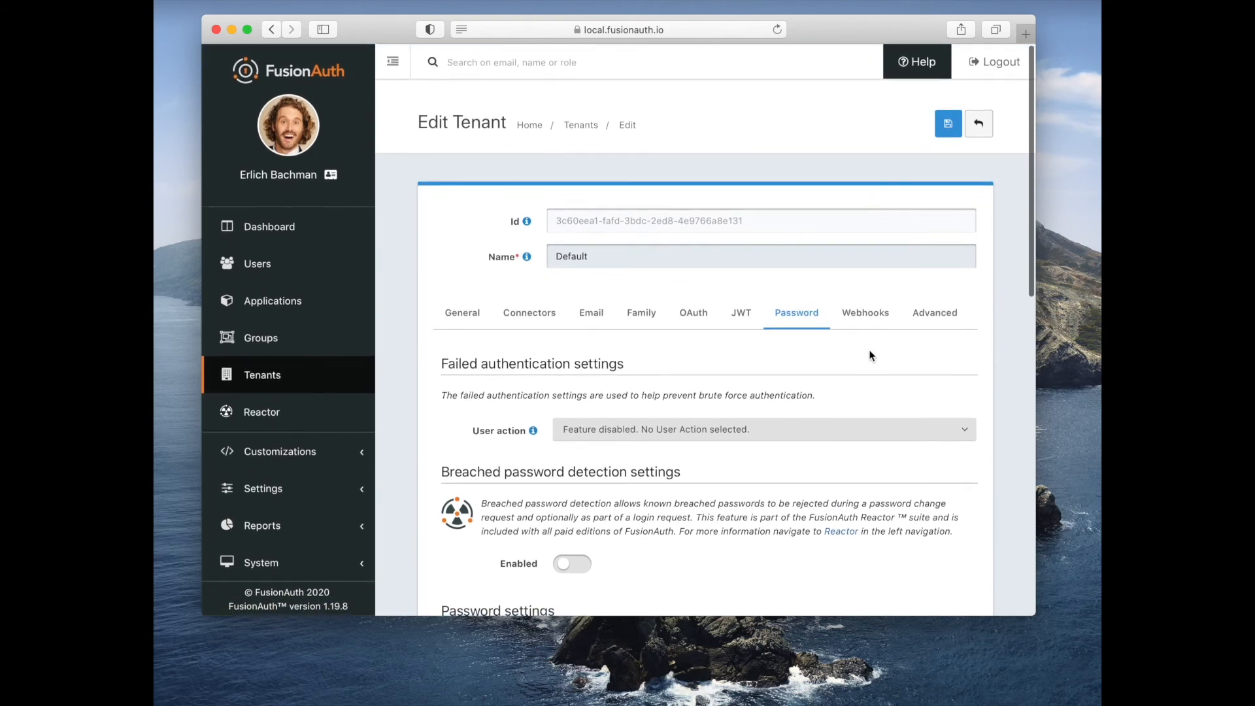
Browse the Advanced tab's external identifier durations and generation settings, mostly 32 encoded bytes.
{"action": "left_click", "coordinate": [934, 312]}
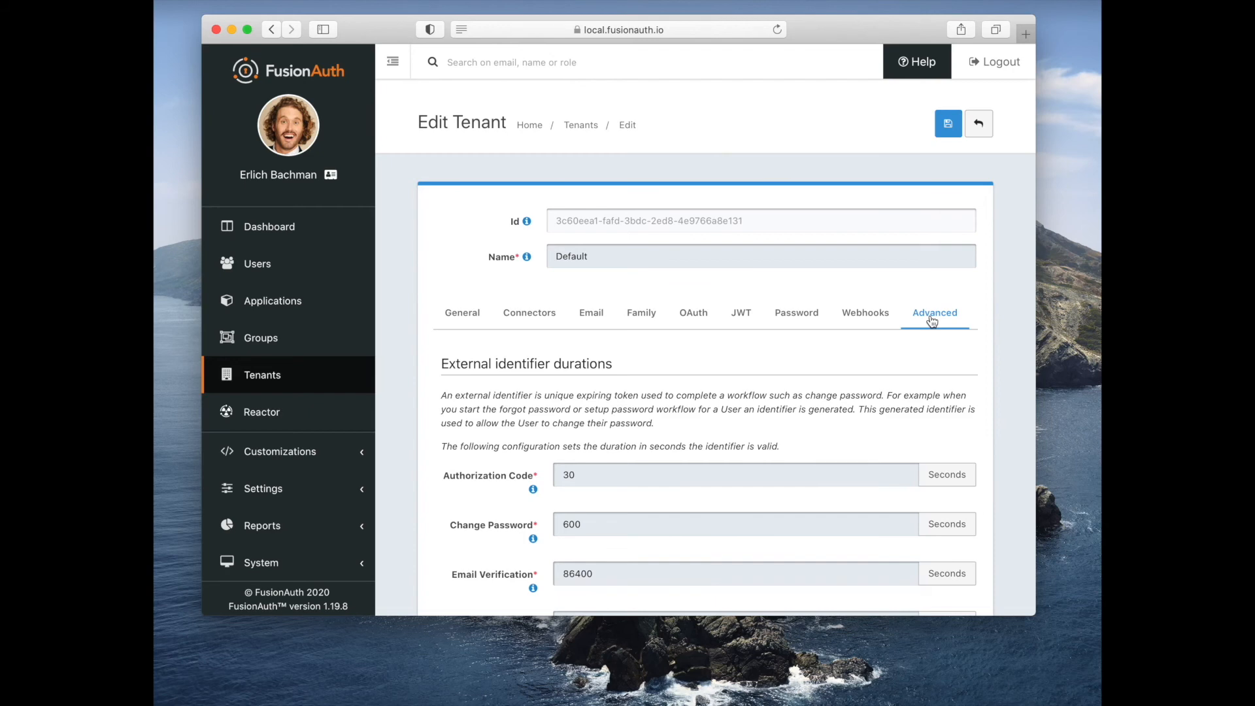
{"action": "scroll", "scroll_direction": "down", "scroll_amount": 3}
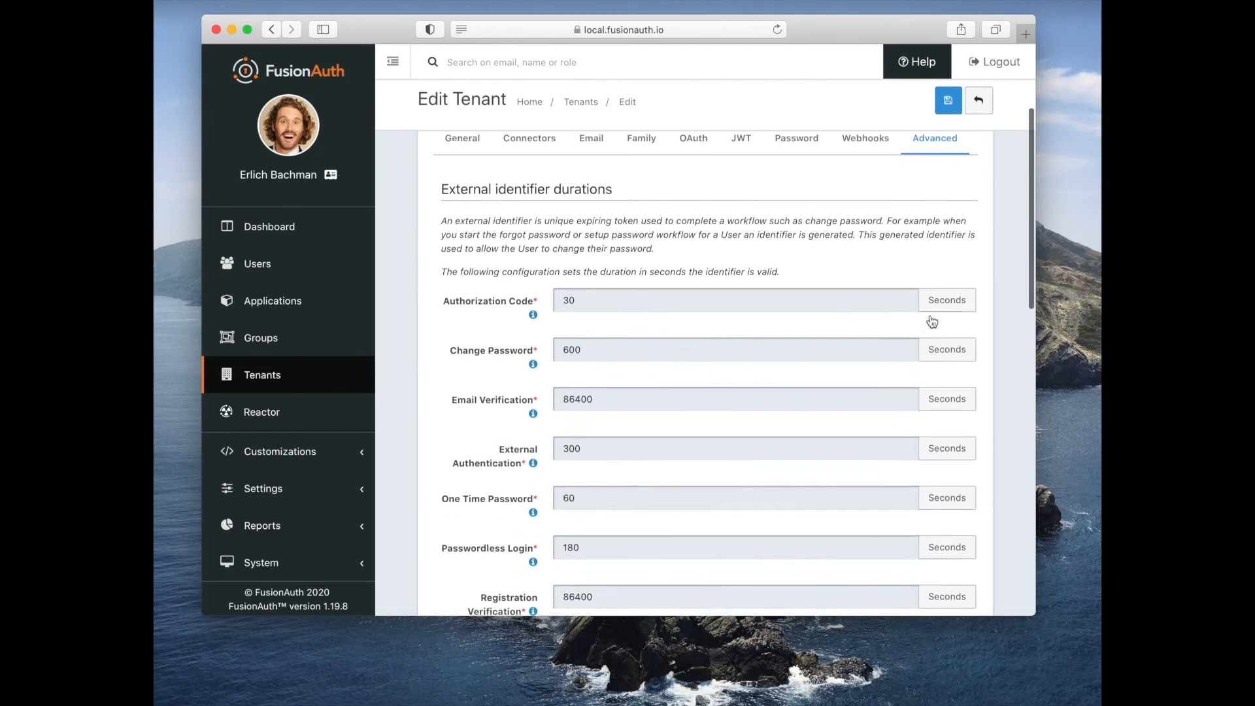
{"action": "scroll", "scroll_direction": "down", "scroll_amount": 3}
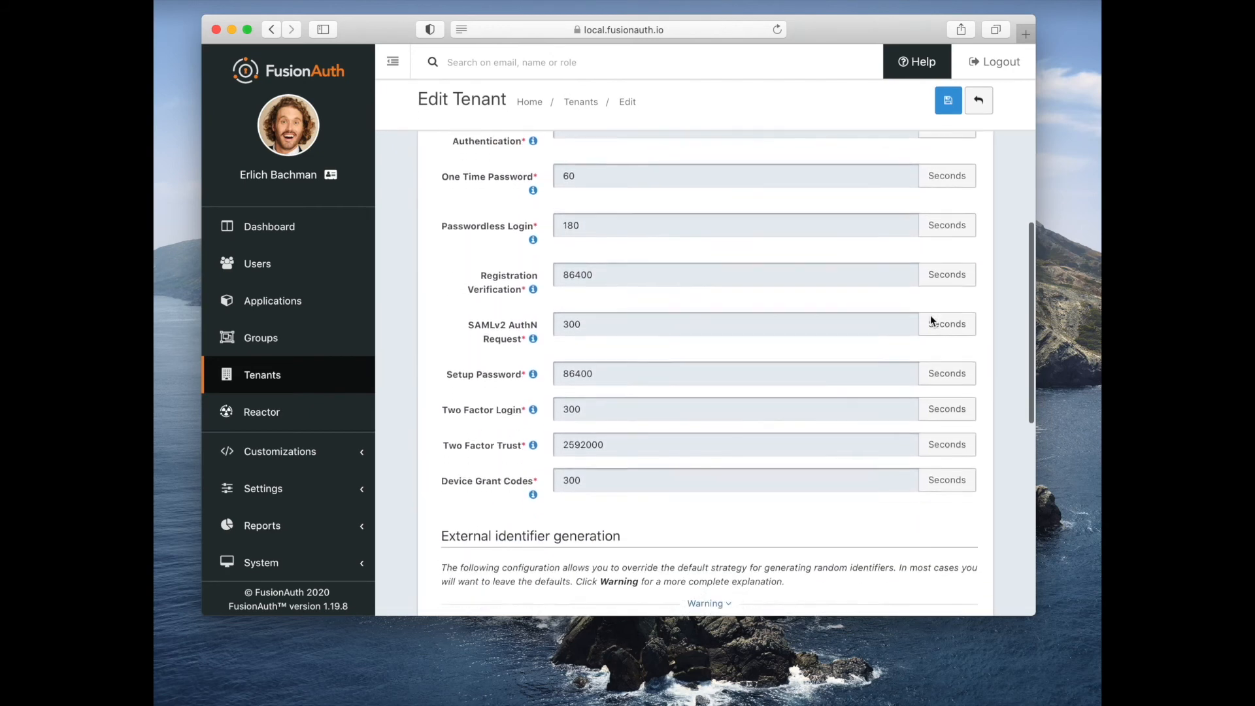
{"action": "scroll", "scroll_direction": "down", "scroll_amount": 3}
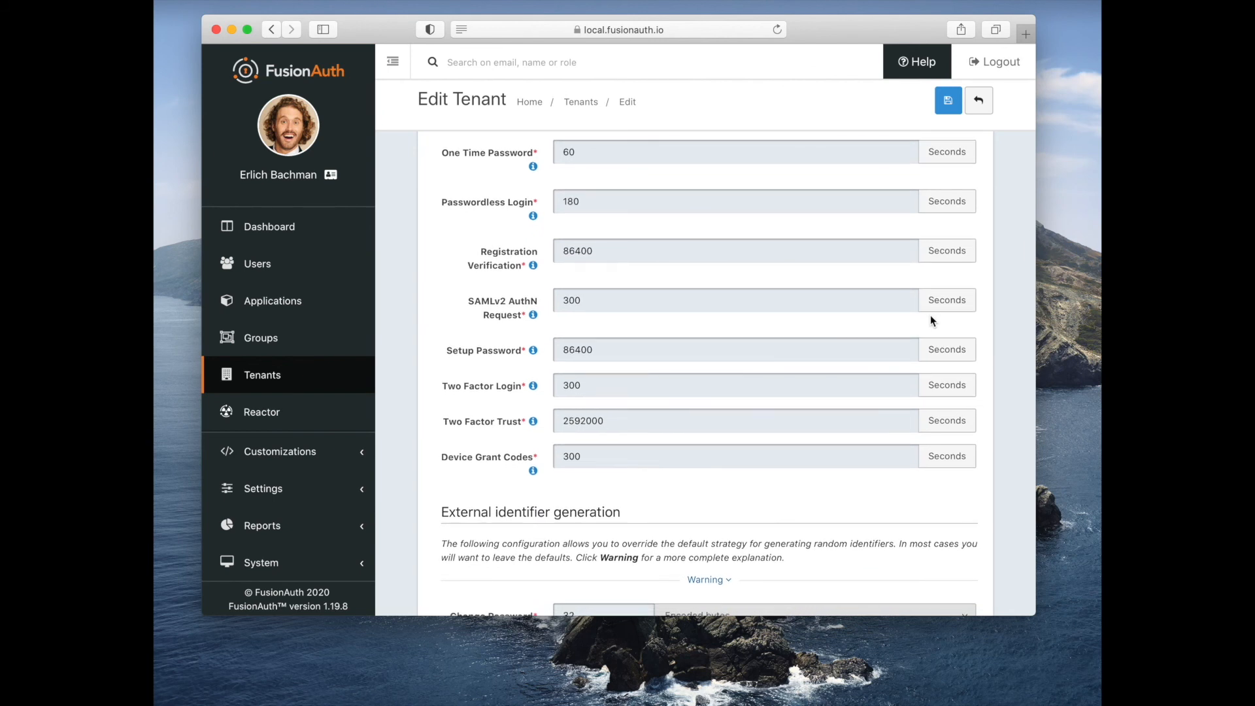
{"action": "scroll", "scroll_direction": "down", "scroll_amount": 3}
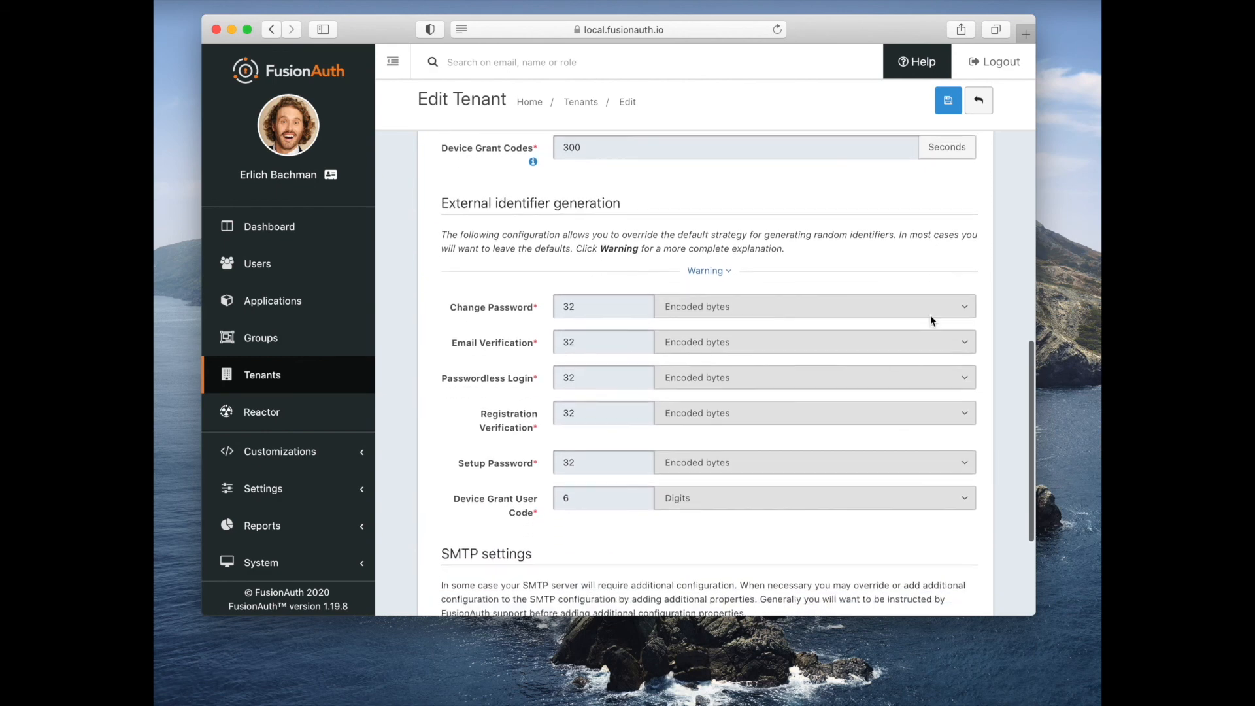
{"action": "scroll", "scroll_direction": "down", "scroll_amount": 3}
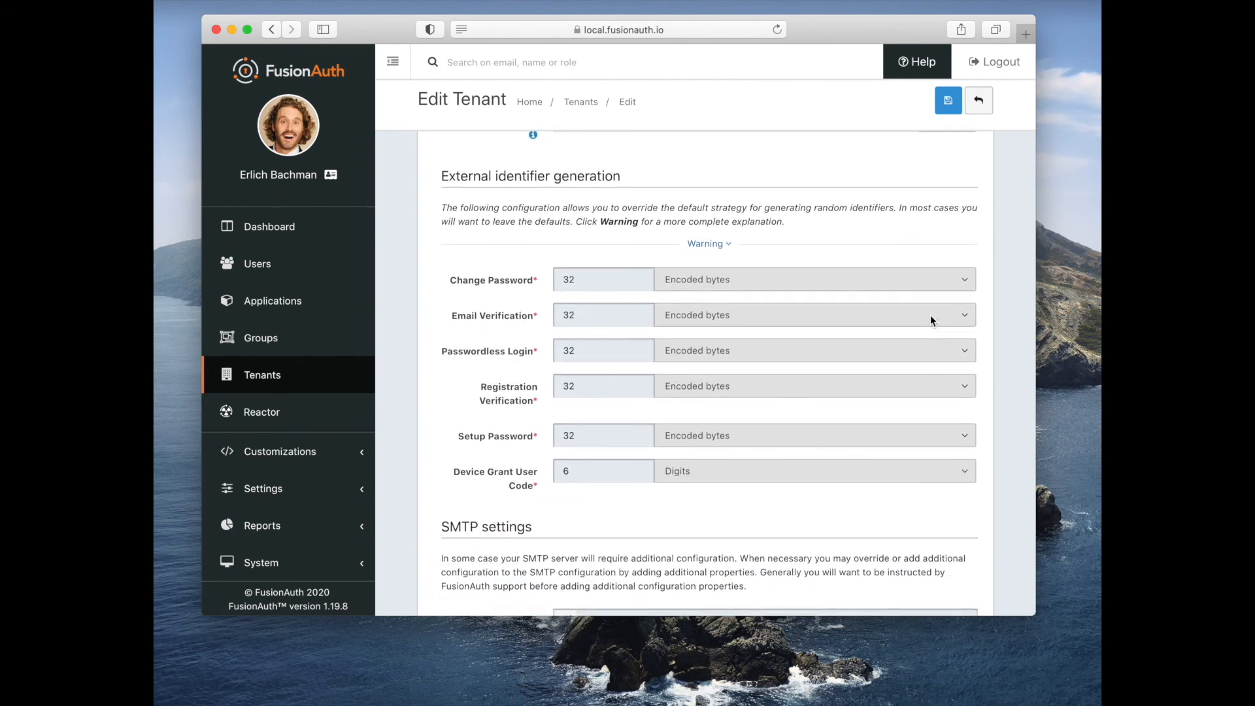